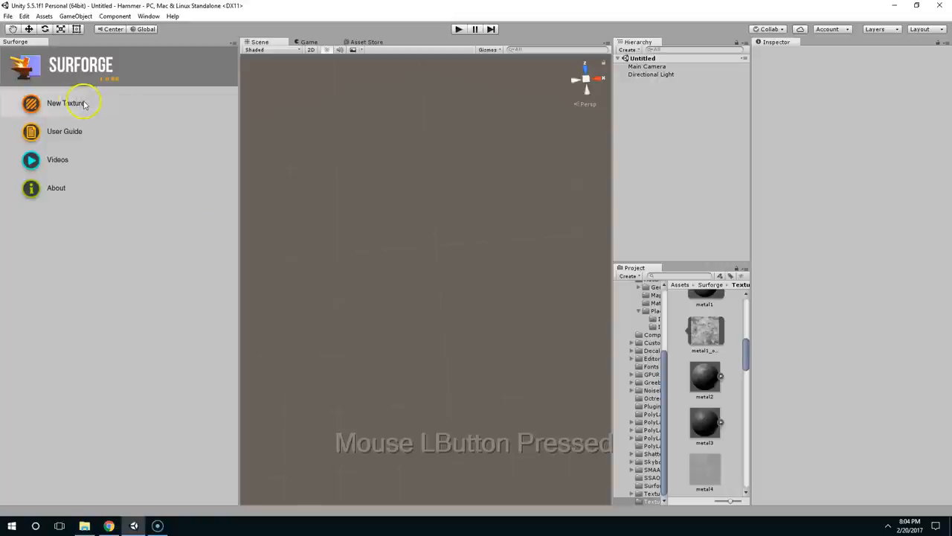
# Start a new Surforge texture and draw a poly lasso panel covering the whole plate
pyautogui.click(65, 102)
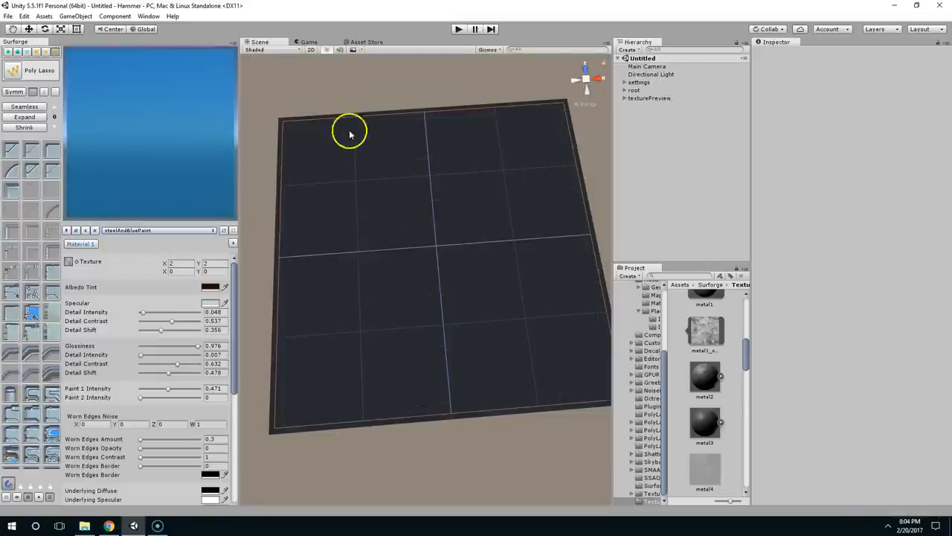
pyautogui.rightClick(350, 132)
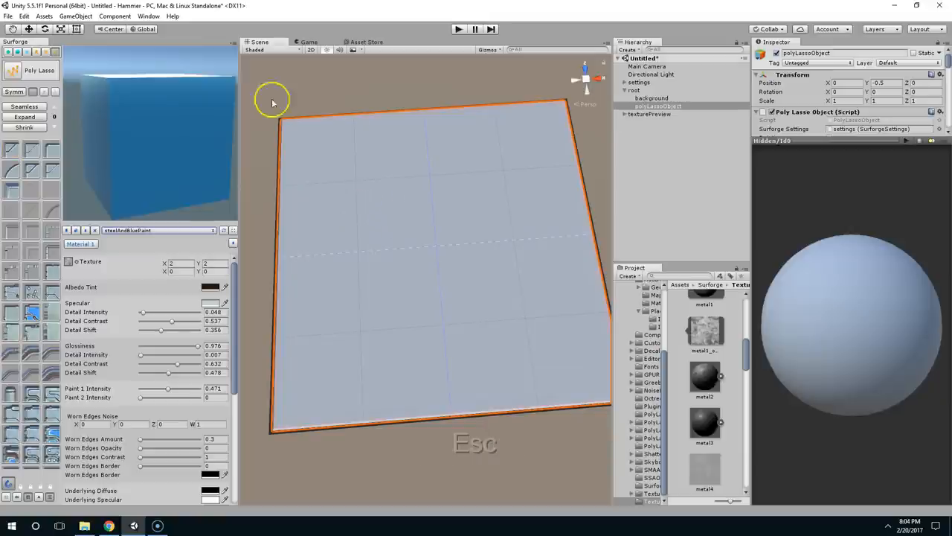
pyautogui.rightClick(123, 100)
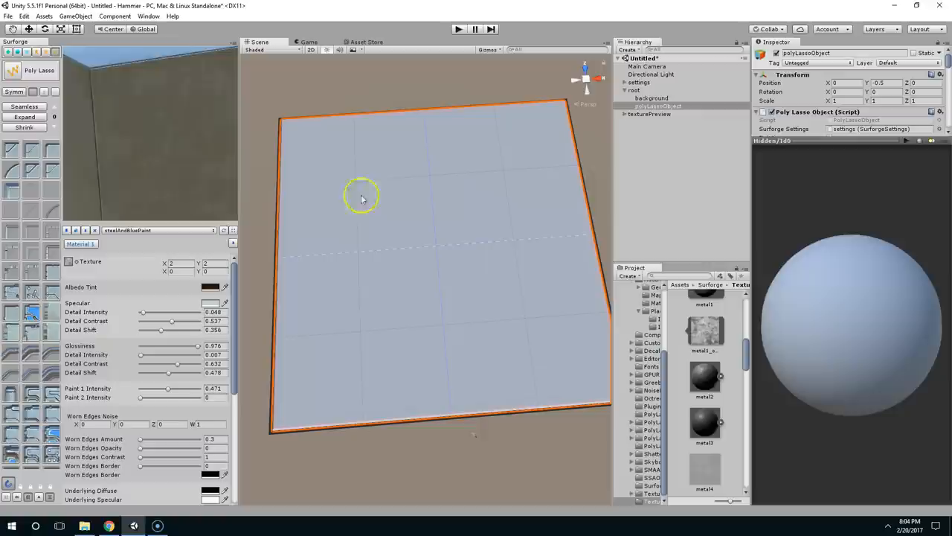
# Move polyLassoObject to Position X 2.7, exposing a base-plate strip along its left edge
pyautogui.click(430, 236)
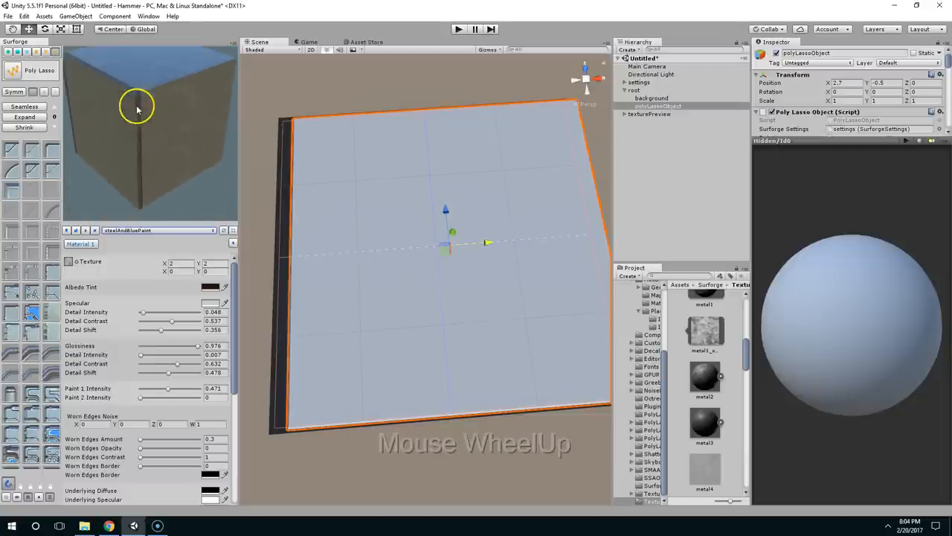
pyautogui.scroll(-3)
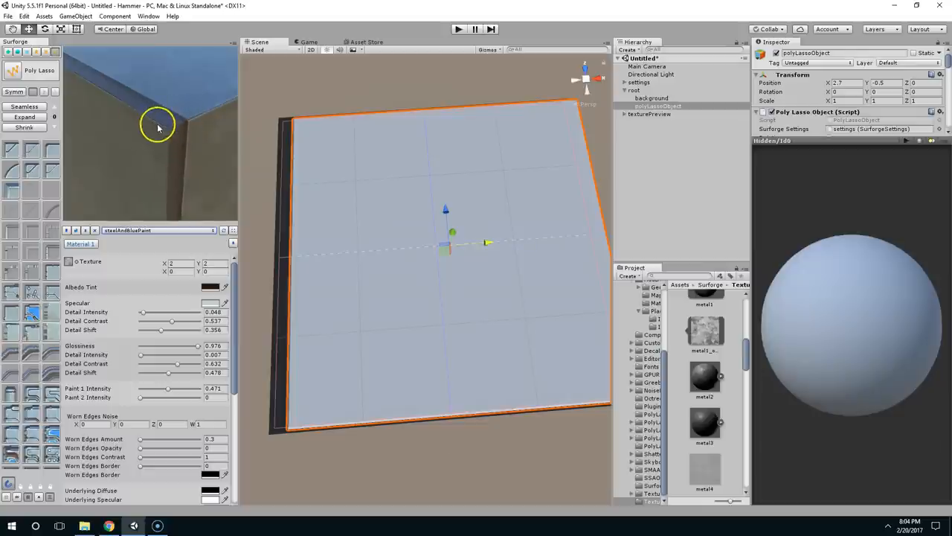
pyautogui.middleClick(173, 163)
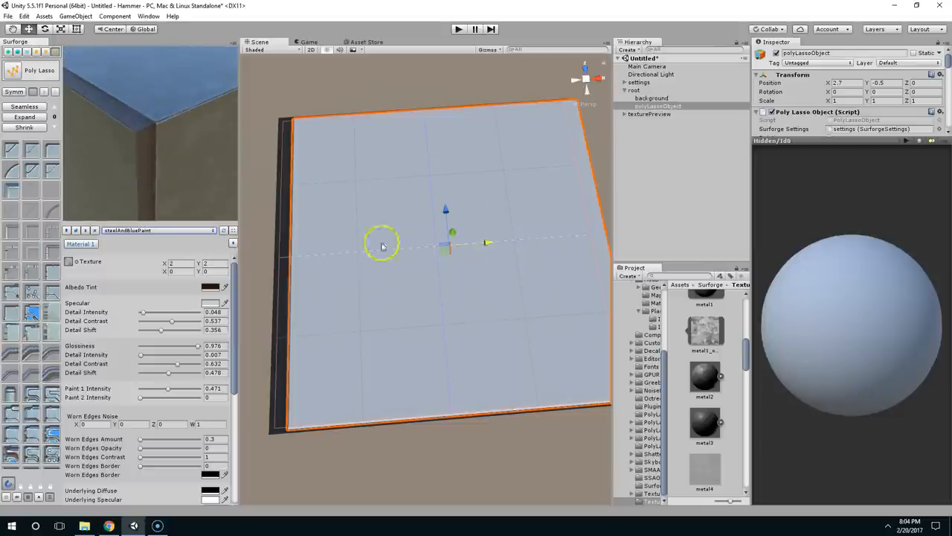
# Set the material's Worn Edges Amount to 1.7 and check the preview cube
pyautogui.press('ctrl')
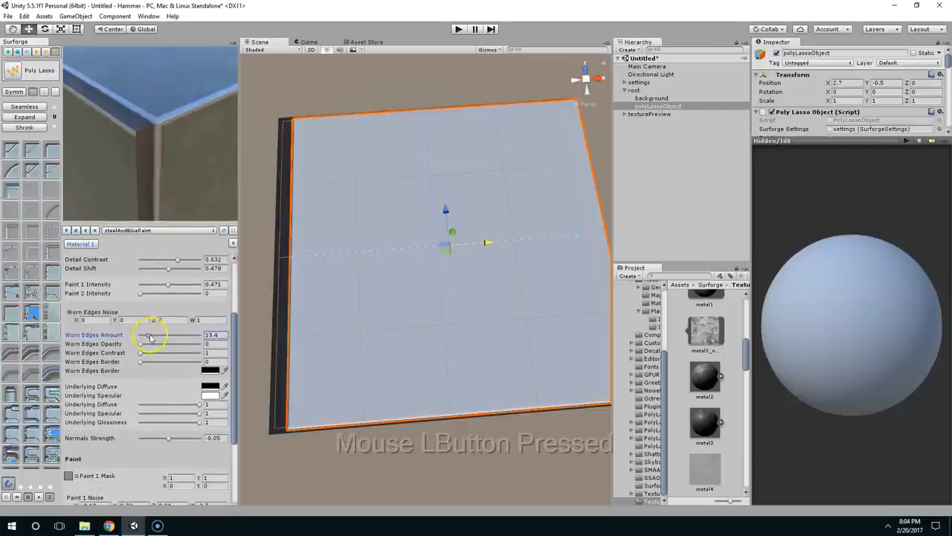
pyautogui.moveTo(149, 334); pyautogui.dragTo(144, 335)
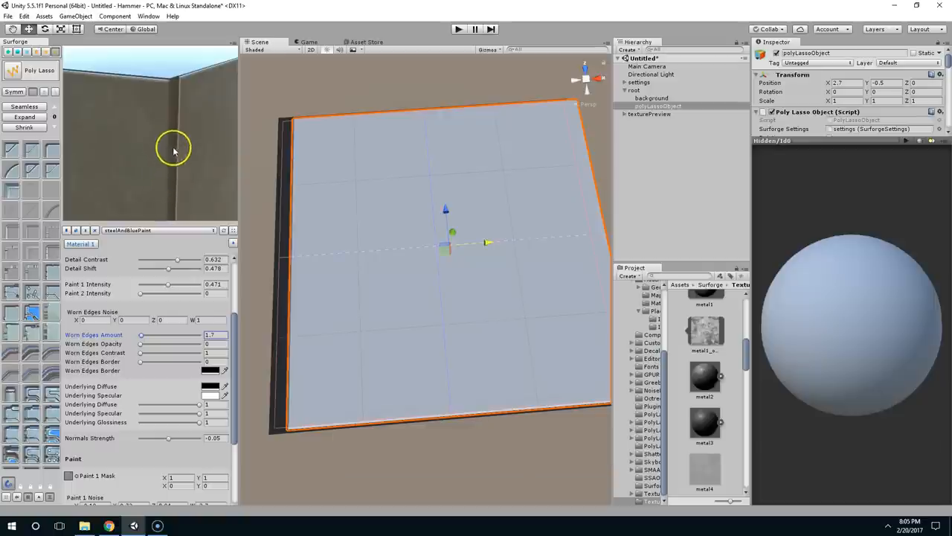
pyautogui.middleClick(172, 149)
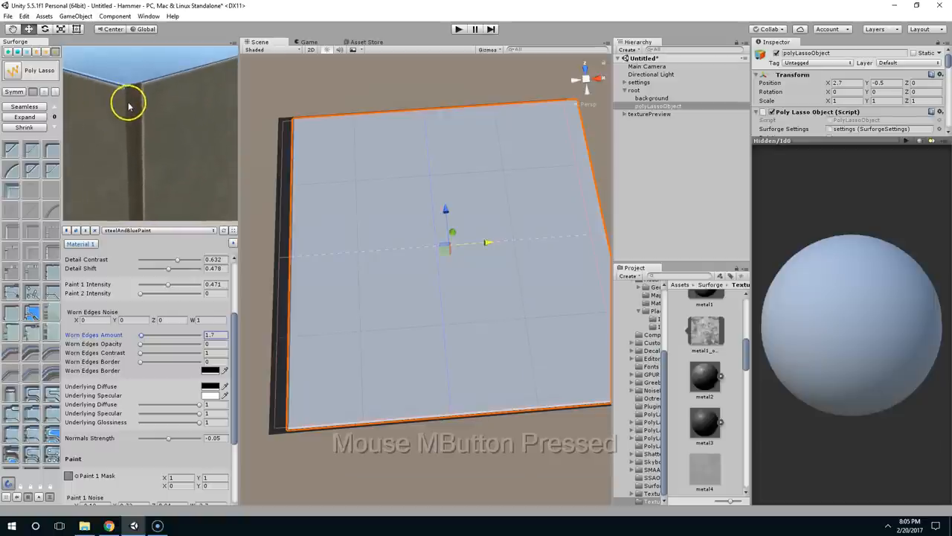
pyautogui.scroll(-3)
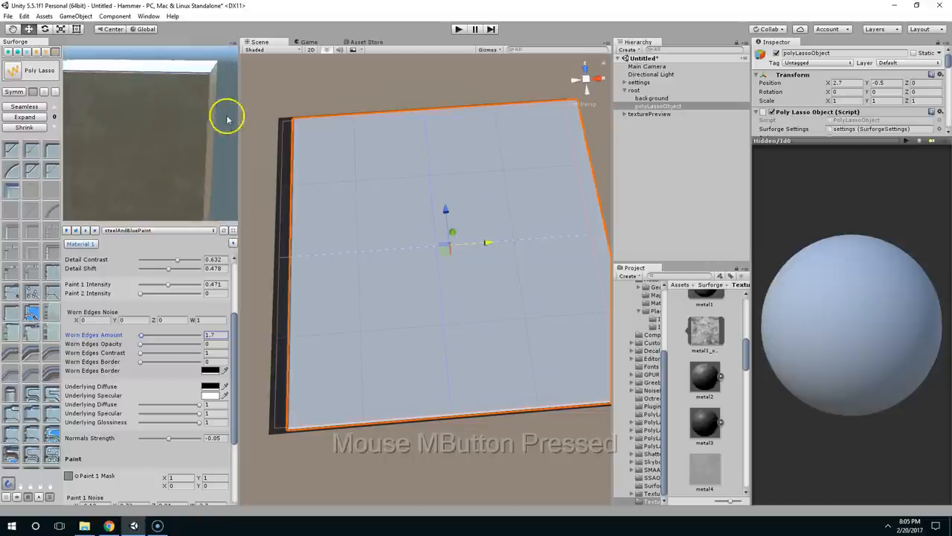
# Pan the texture preview and Scene view to inspect edge wear across the plate
pyautogui.moveTo(228, 119); pyautogui.dragTo(569, 350)
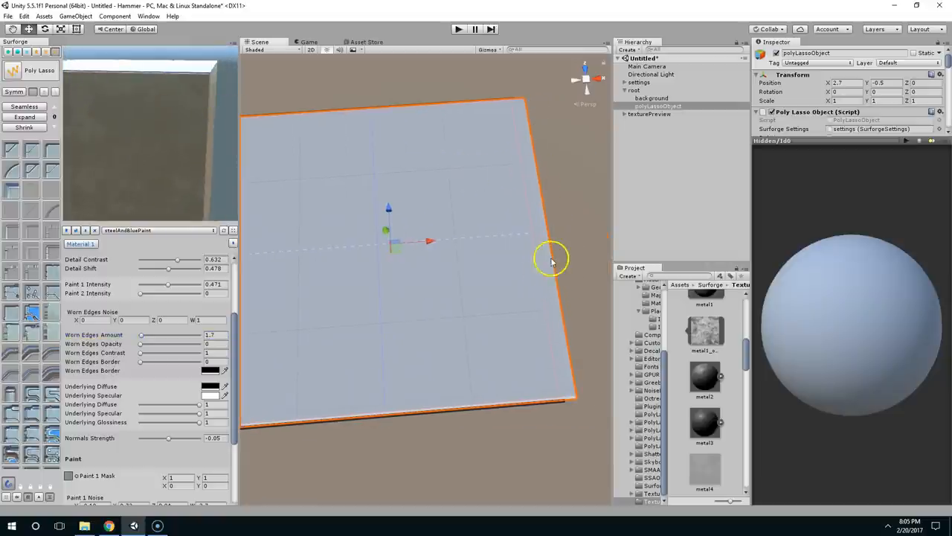
pyautogui.scroll(-3)
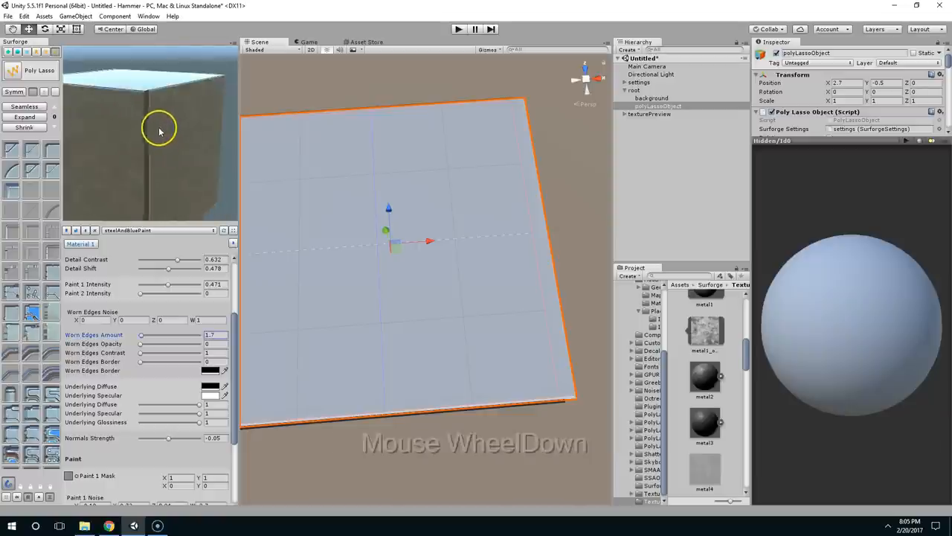
pyautogui.scroll(-3)
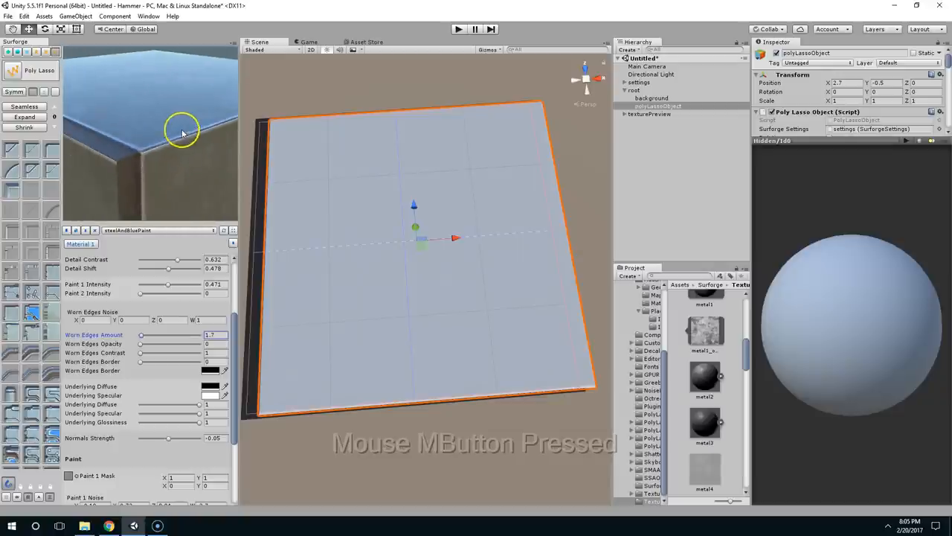
pyautogui.moveTo(182, 130); pyautogui.dragTo(388, 289)
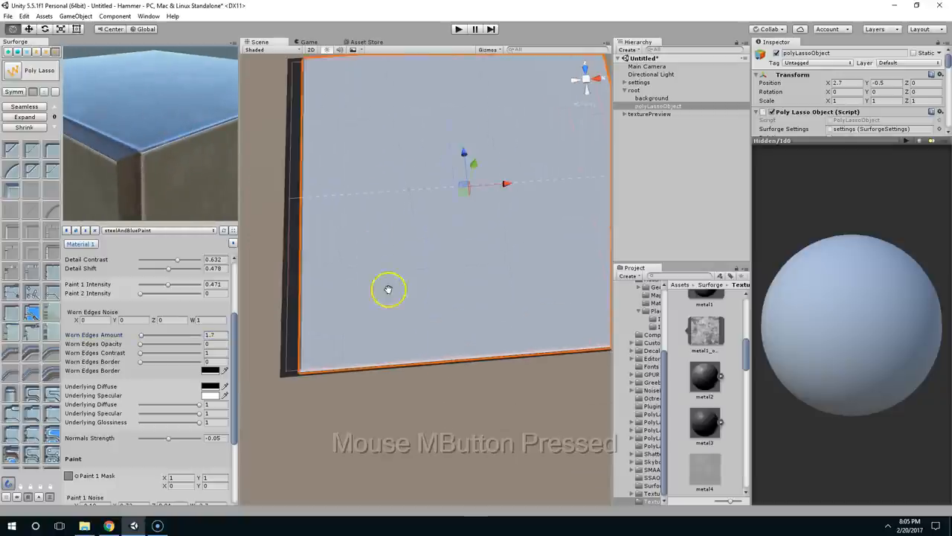
pyautogui.moveTo(387, 289); pyautogui.dragTo(319, 81)
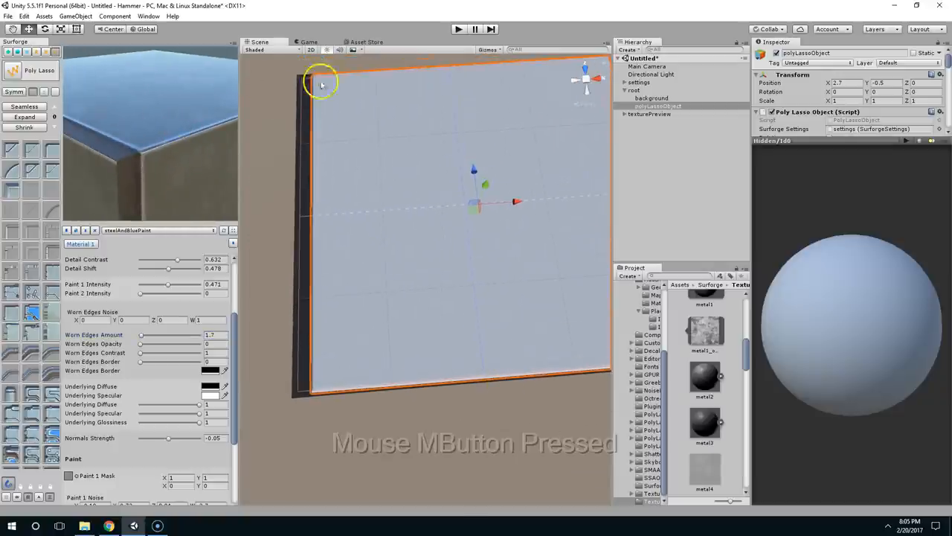
pyautogui.moveTo(321, 83); pyautogui.dragTo(406, 119)
pyautogui.write('0')
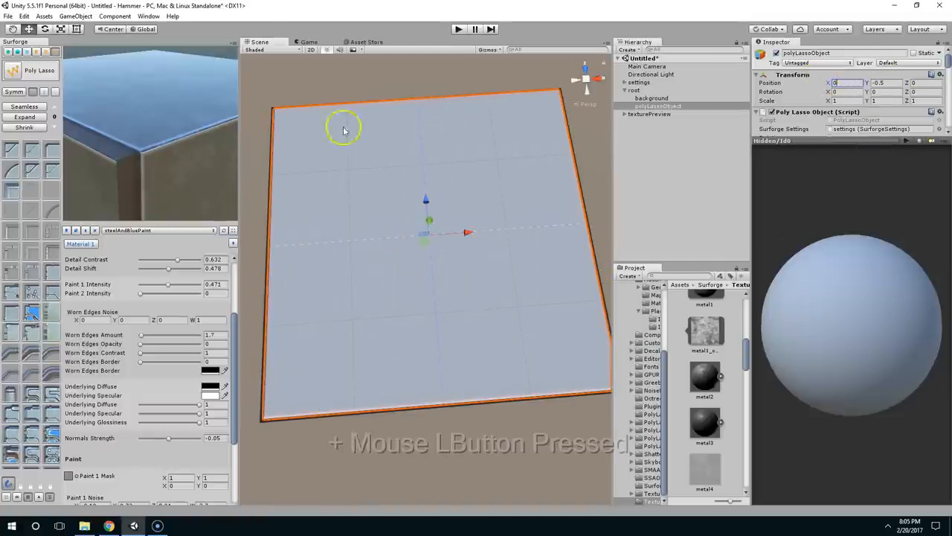
# Centre the panel at Position X 0 and re-render the texture
pyautogui.scroll(-3)
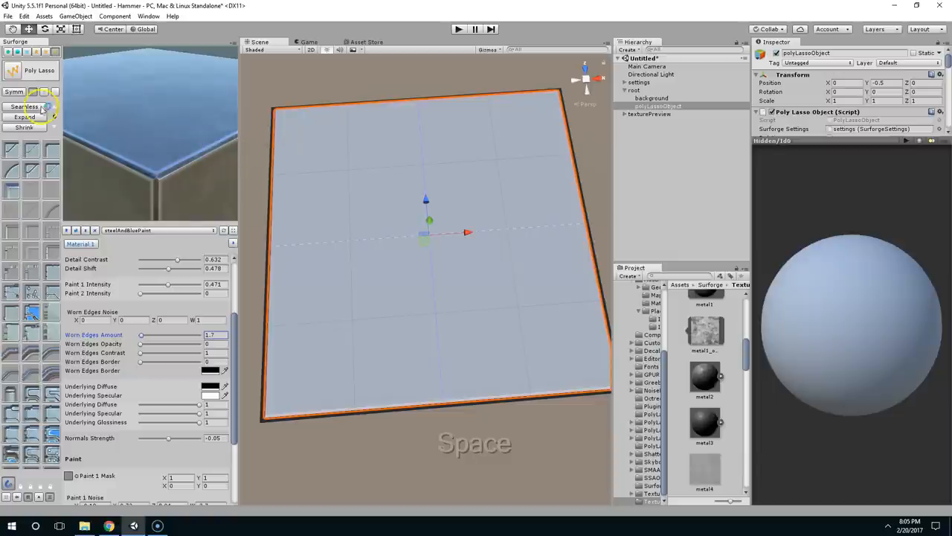
pyautogui.click(24, 116)
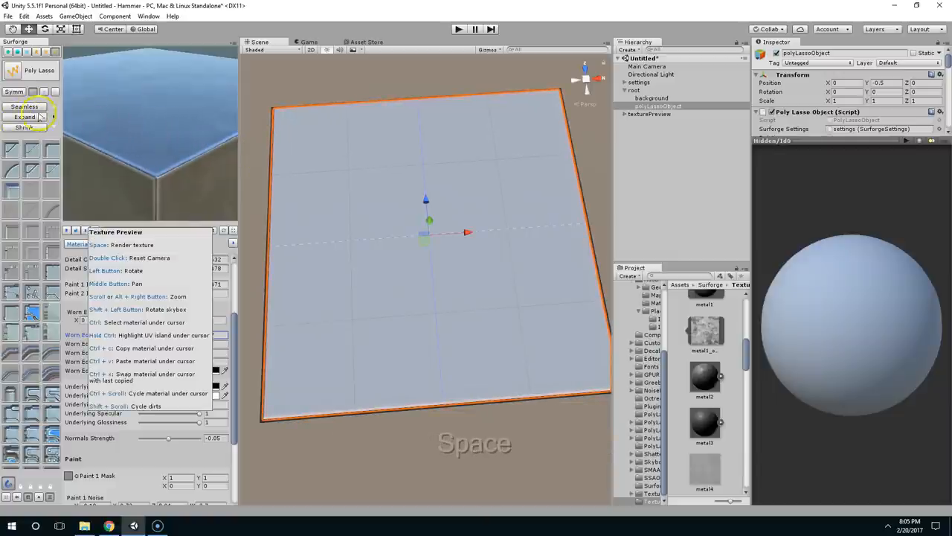
pyautogui.rightClick(188, 135)
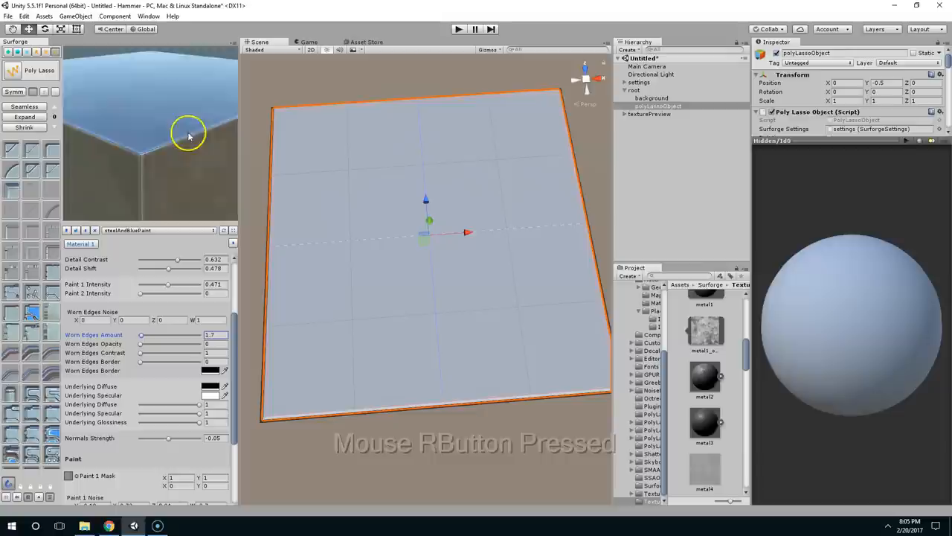
# Set worn edges to amount 54.6, opacity 0.739, contrast 8.56, border 8.4
pyautogui.scroll(3)
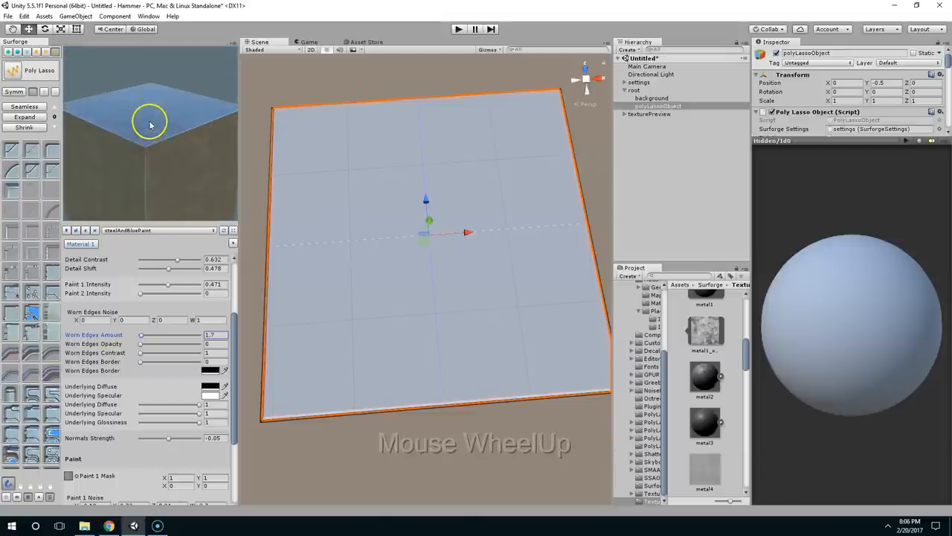
pyautogui.moveTo(141, 339); pyautogui.dragTo(156, 339)
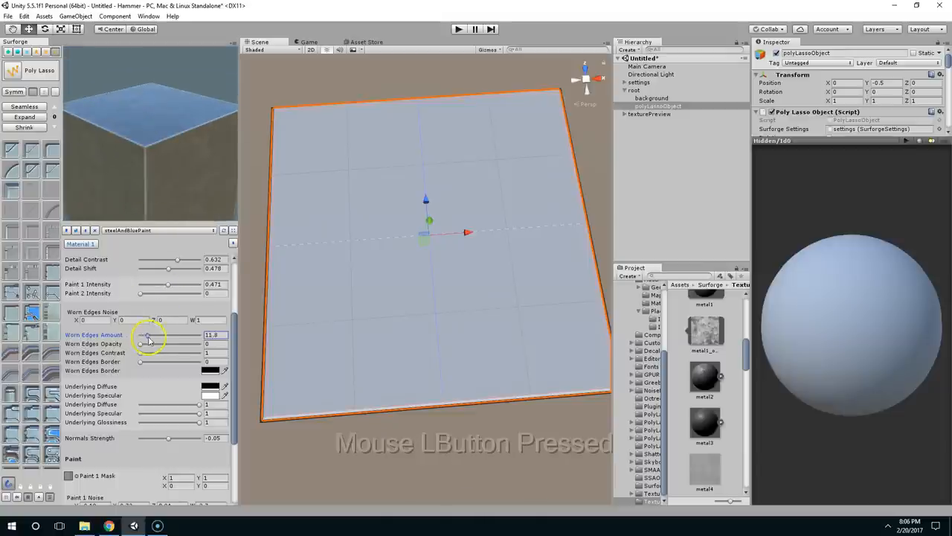
pyautogui.moveTo(171, 335); pyautogui.dragTo(141, 334)
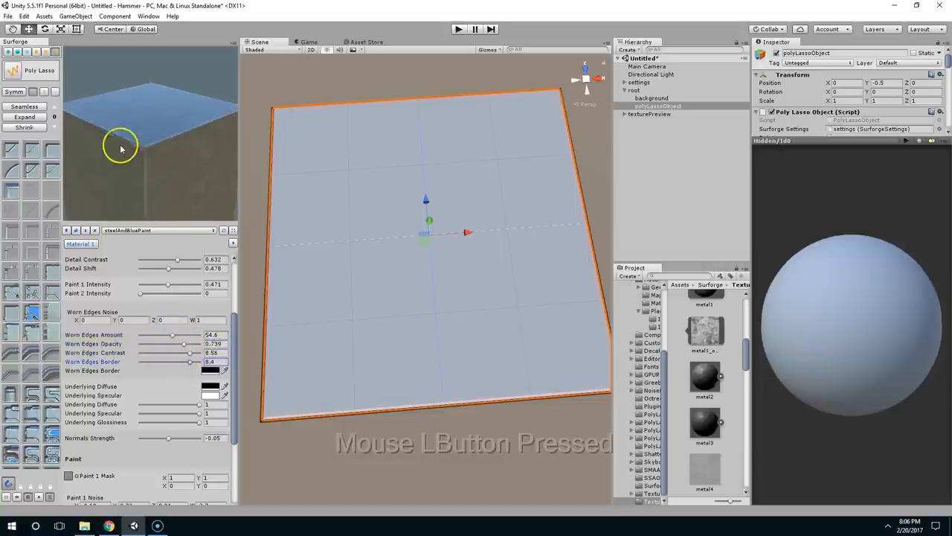
pyautogui.scroll(-3)
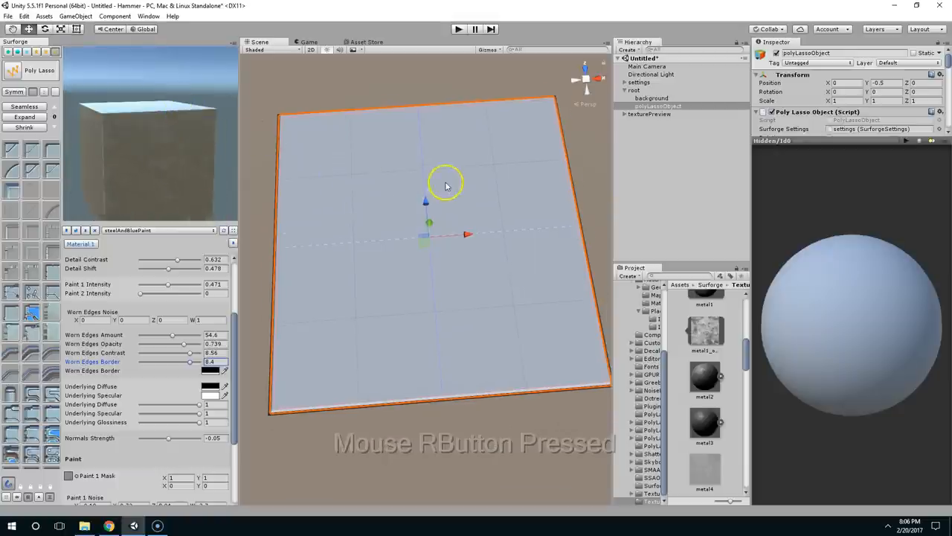
# Duplicate polyLassoObject, raise the copy to Y 0.6, and set Worn Edges Amount to 0
pyautogui.moveTo(447, 185); pyautogui.dragTo(520, 270)
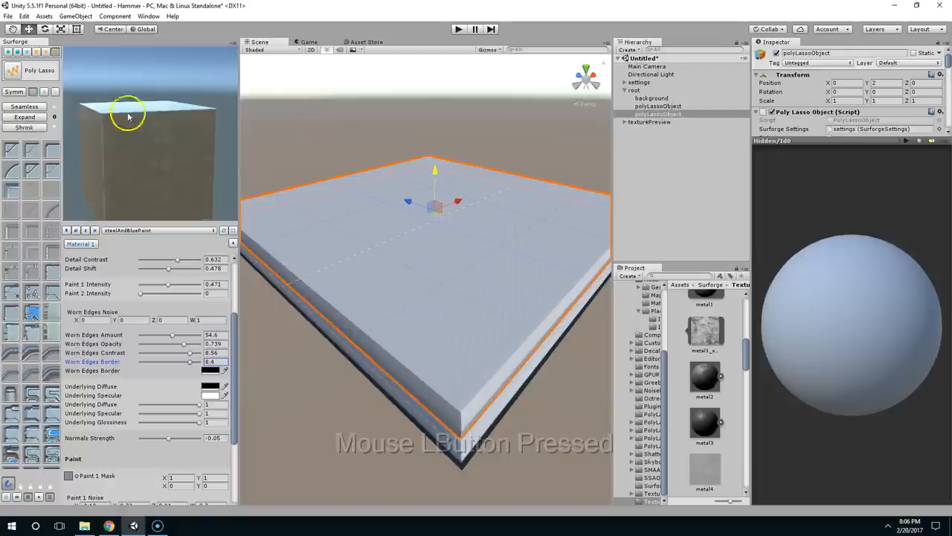
pyautogui.scroll(3)
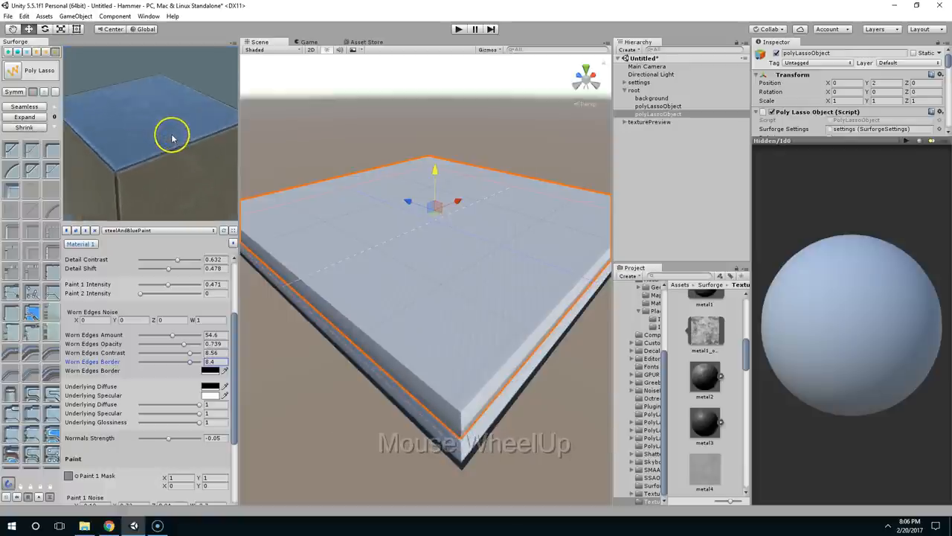
pyautogui.scroll(-3)
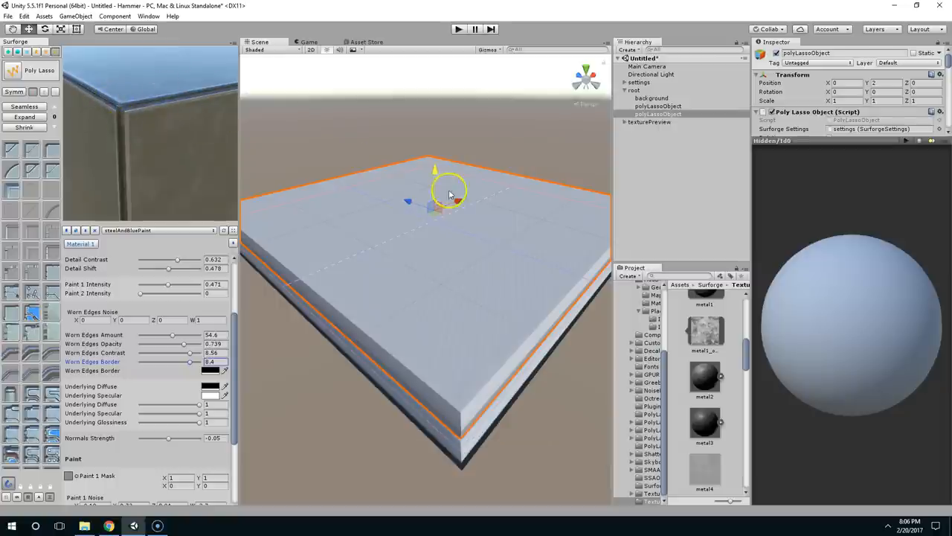
pyautogui.moveTo(449, 190); pyautogui.dragTo(443, 163)
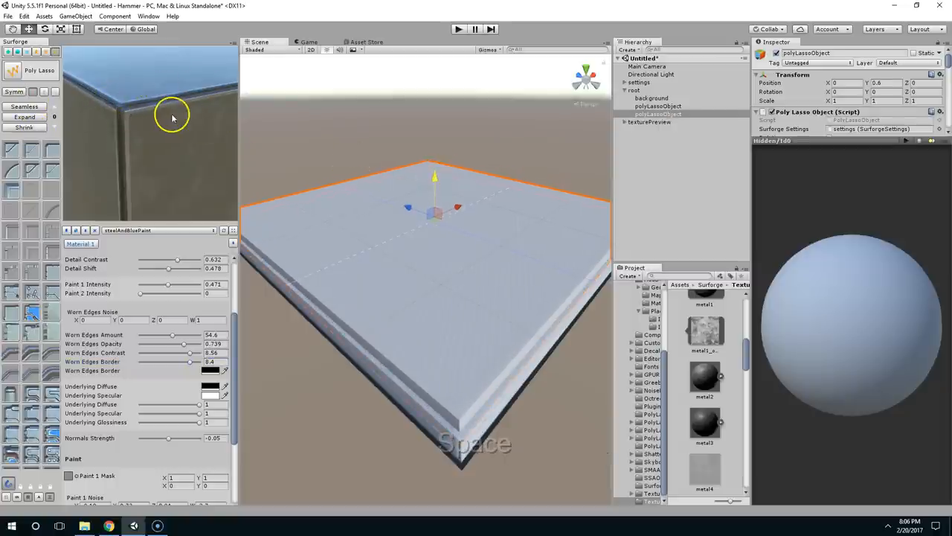
pyautogui.scroll(-3)
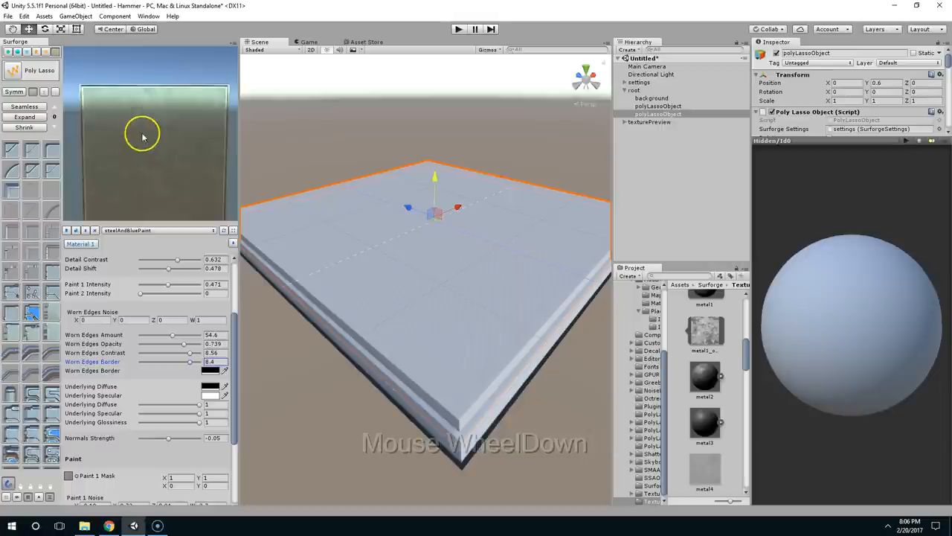
pyautogui.scroll(3)
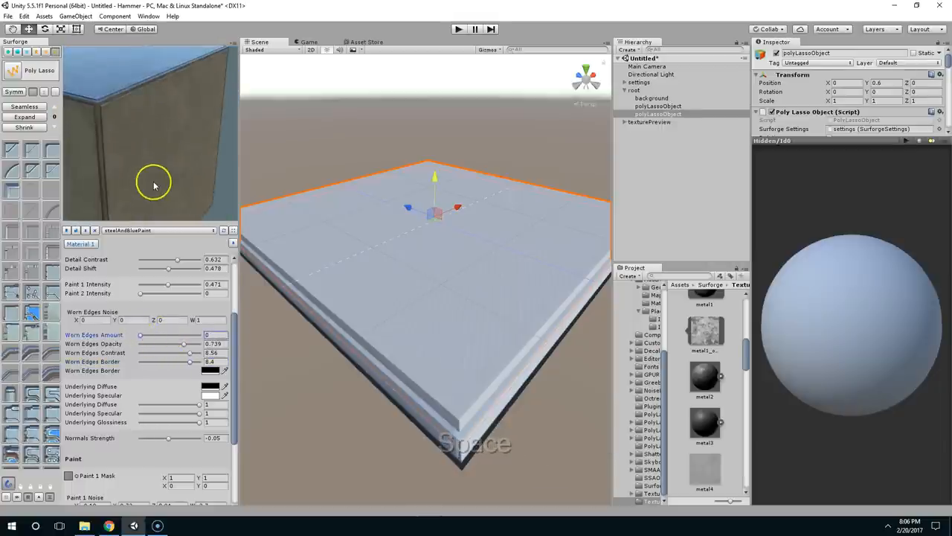
pyautogui.scroll(3)
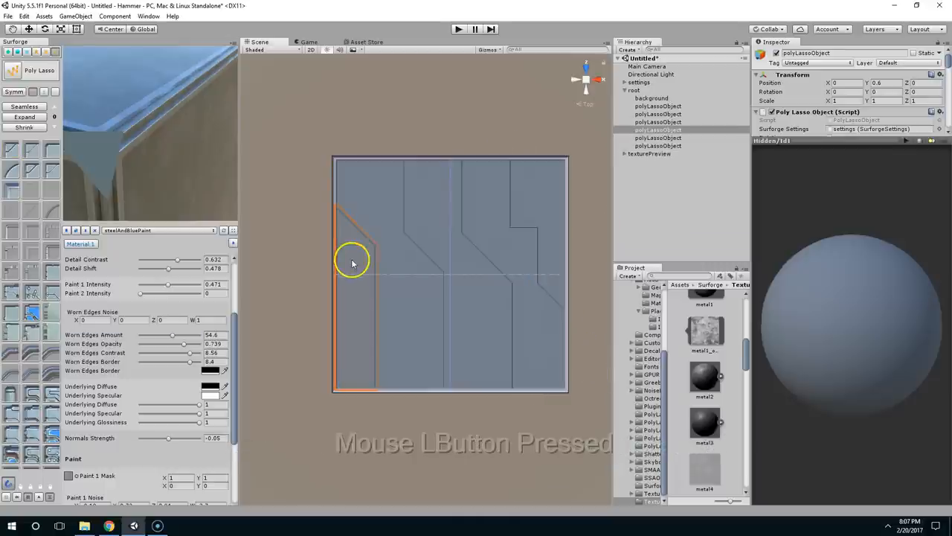
# Assign steelAndBluePaint material variants to the central strip and neighbouring panels
pyautogui.click(448, 242)
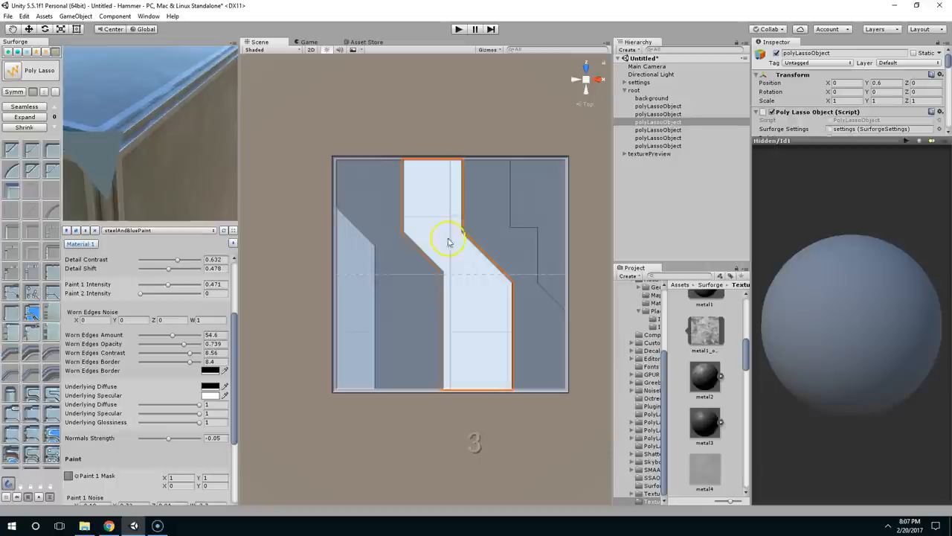
pyautogui.scroll(-3)
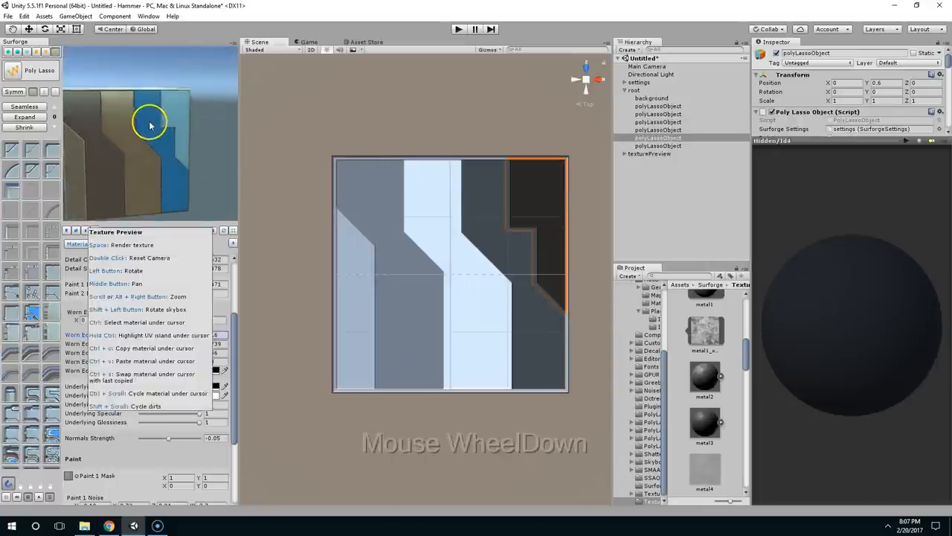
pyautogui.click(519, 216)
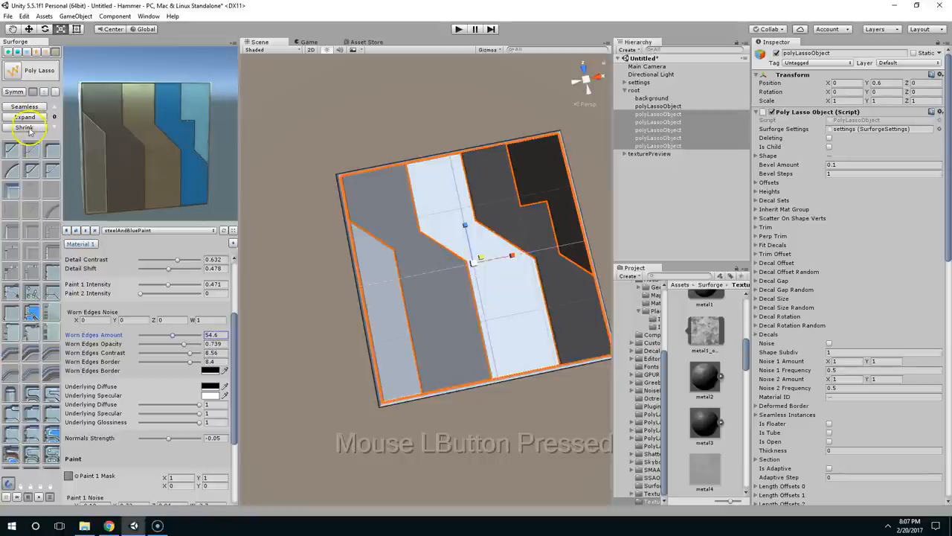
# Shrink the panels to leave gaps and switch them to yellowPaintedMetalStripes
pyautogui.press('space')
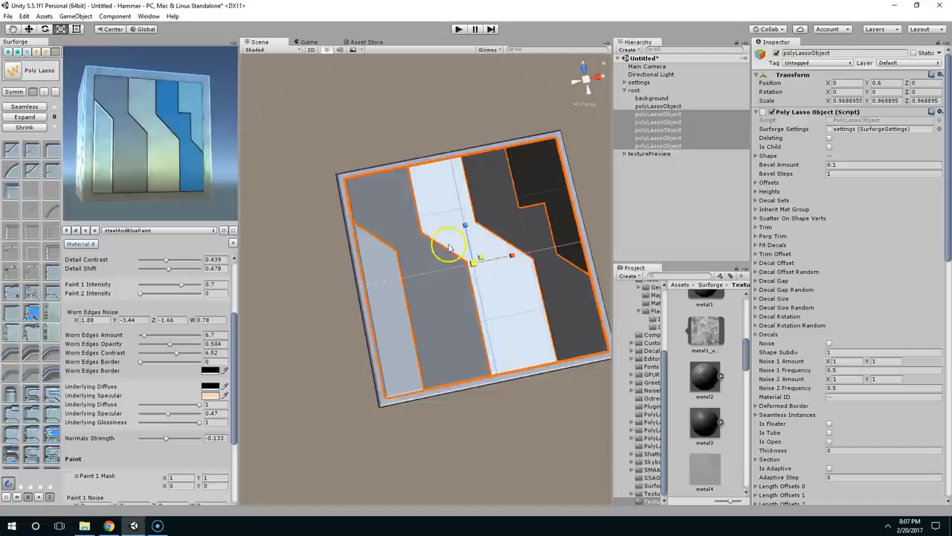
pyautogui.rightClick(208, 163)
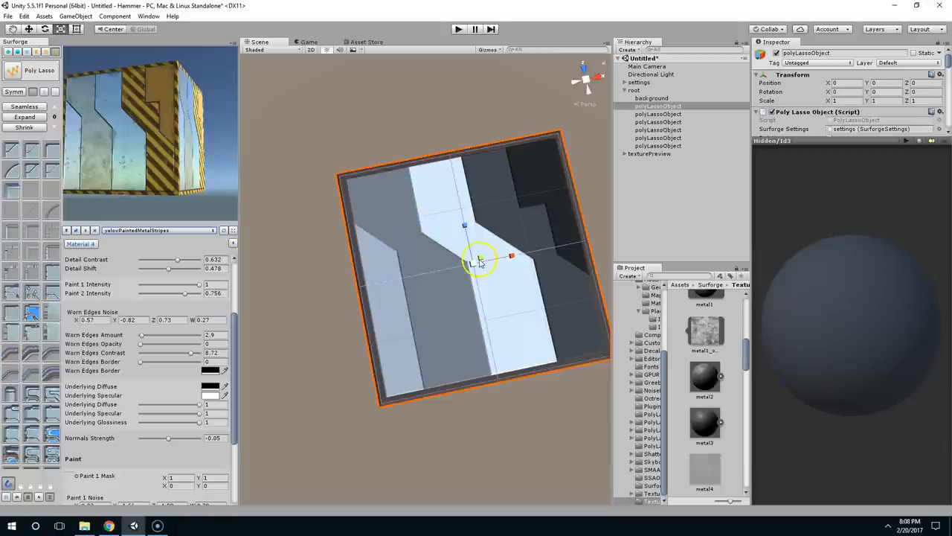
# Increase Worn Edges Amount on the yellow paint materials and view the crate preview
pyautogui.press('space')
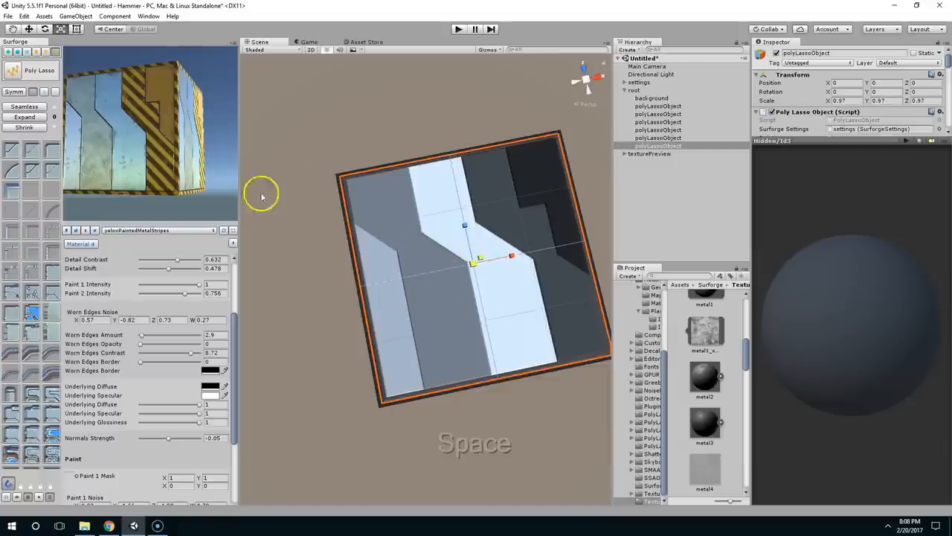
pyautogui.press('ctrl+z')
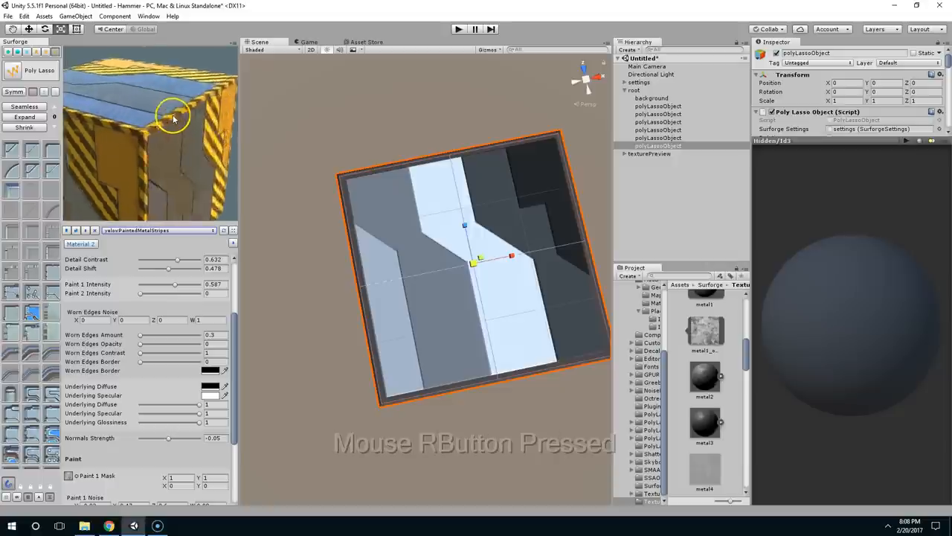
pyautogui.scroll(3)
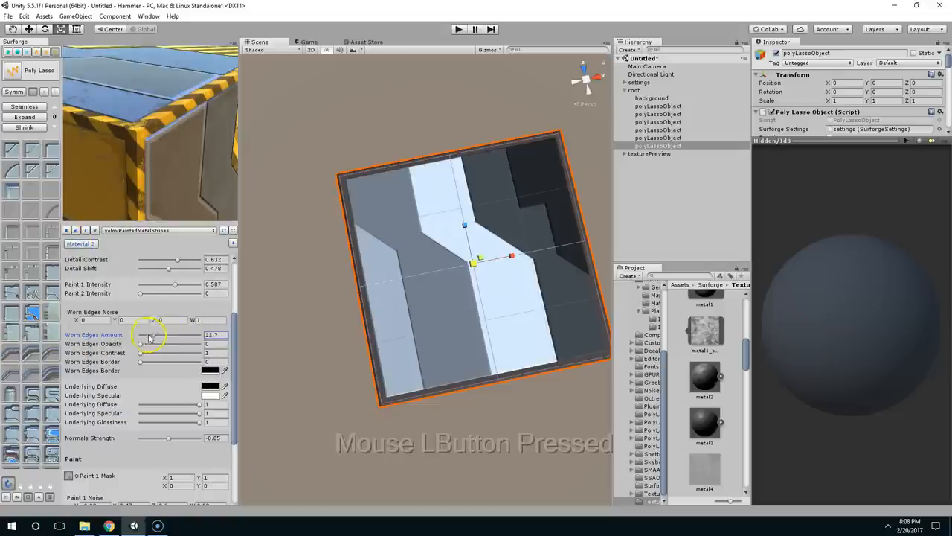
pyautogui.moveTo(160, 342); pyautogui.dragTo(153, 334)
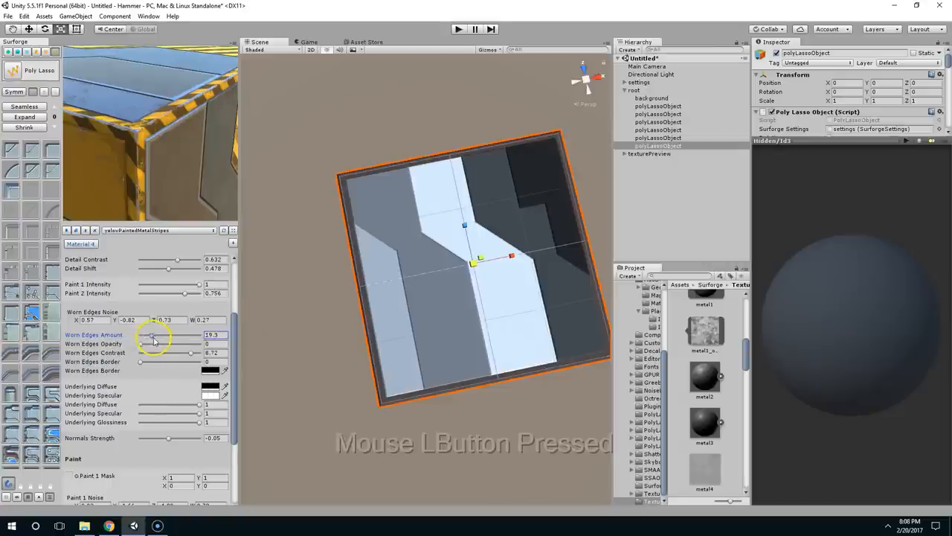
pyautogui.scroll(-3)
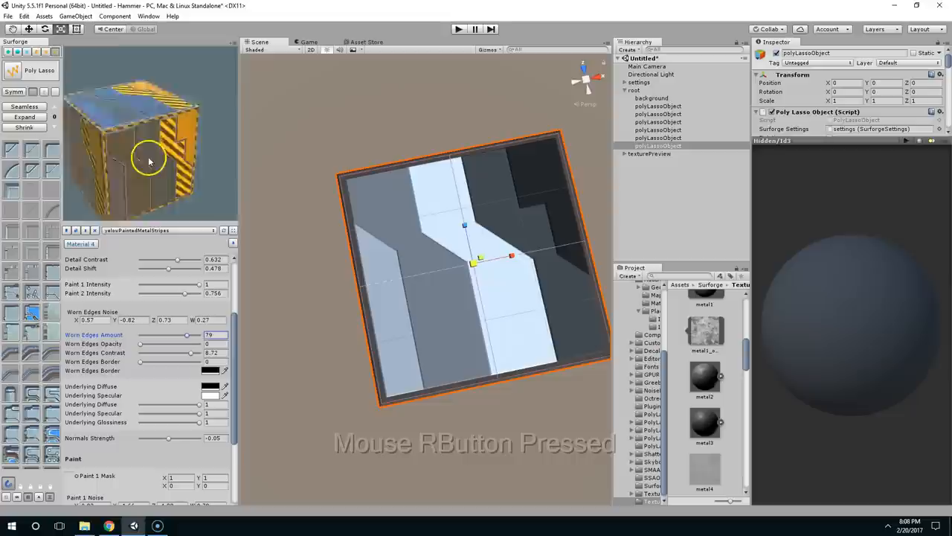
pyautogui.middleClick(458, 264)
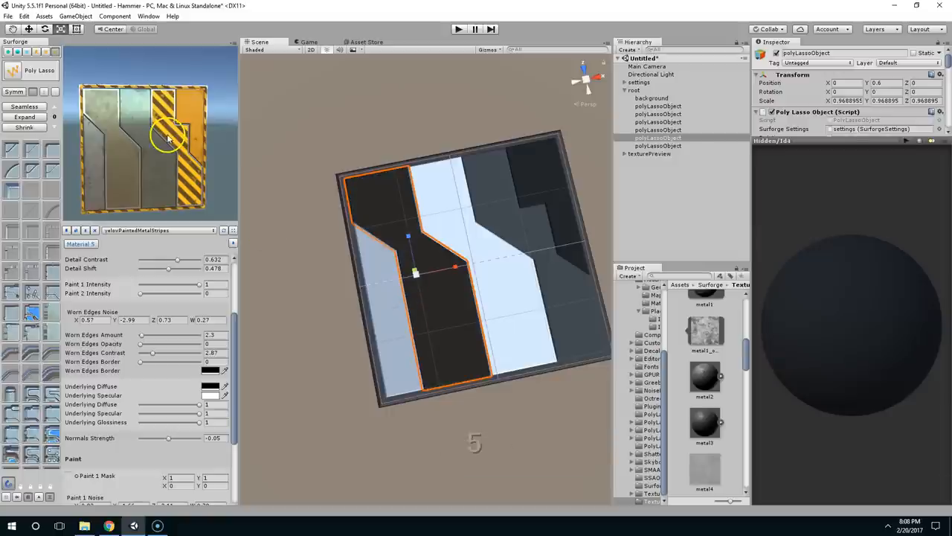
# Draw a thin poly lasso strip at the lower-left edge and give it an emission ID
pyautogui.rightClick(183, 134)
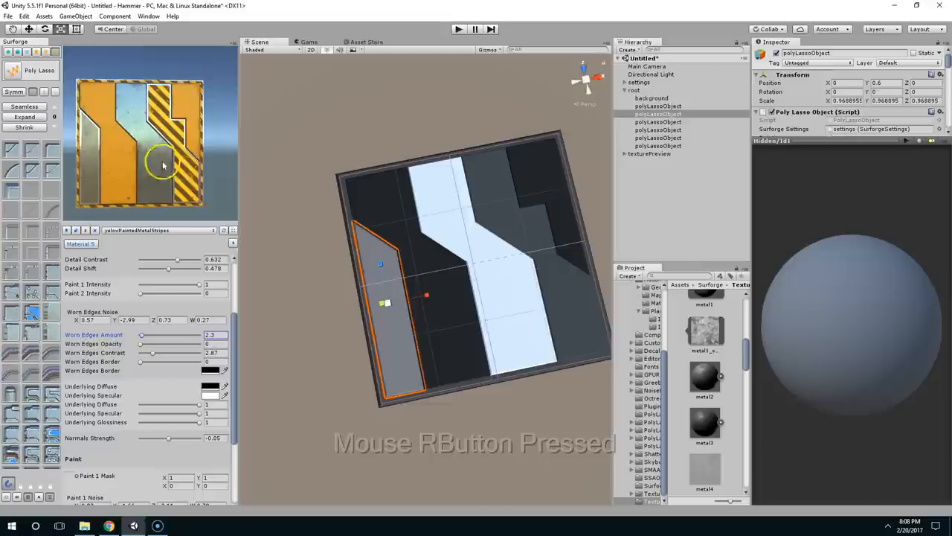
pyautogui.click(20, 71)
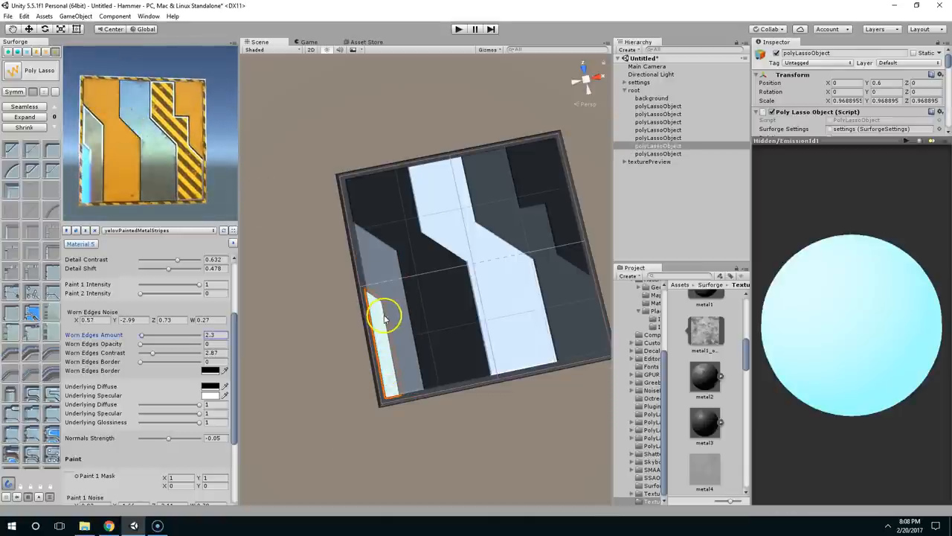
pyautogui.press('space')
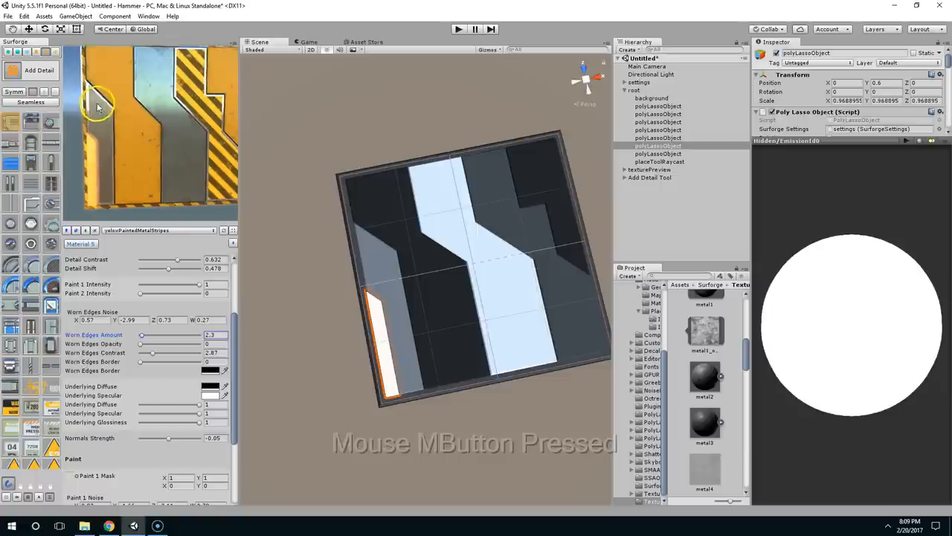
# Place the triangular fire warning sign from Add Detail on the lower-left steel panel
pyautogui.scroll(-3)
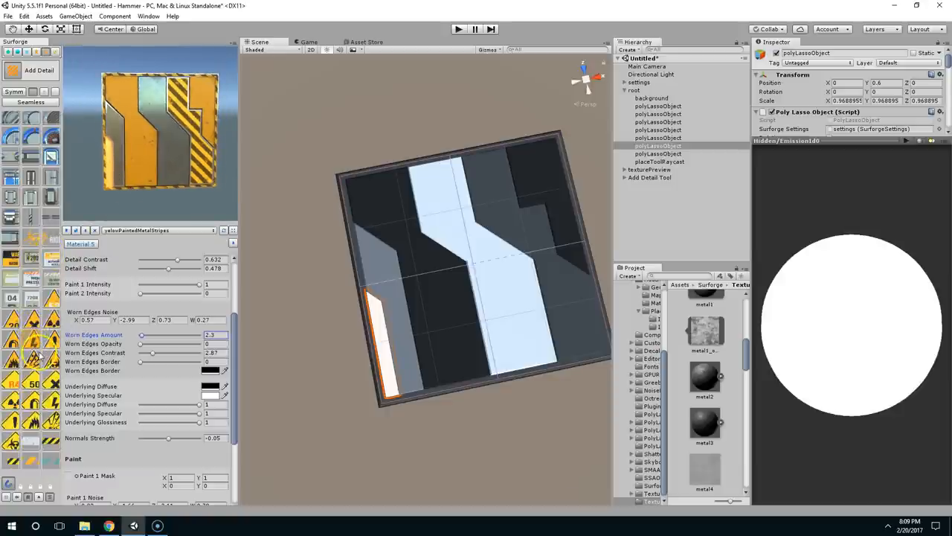
pyautogui.click(176, 319)
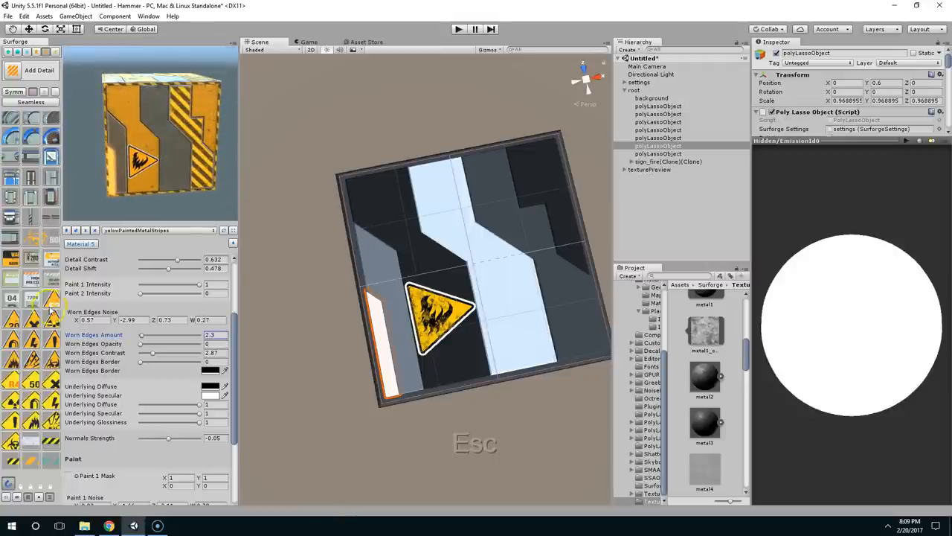
pyautogui.click(423, 285)
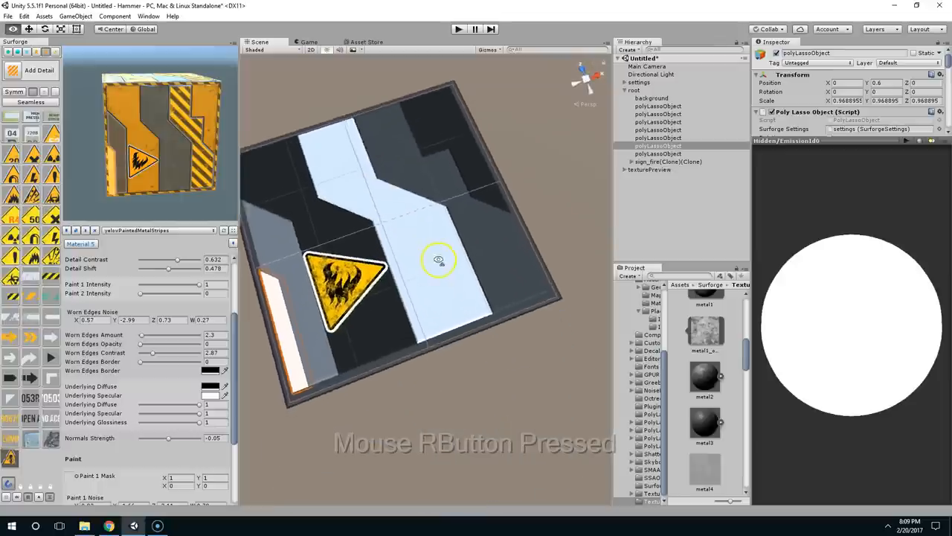
# Place a text detail at the top of the central strip reading 'RADIOACTIVE'
pyautogui.moveTo(439, 259); pyautogui.dragTo(457, 196)
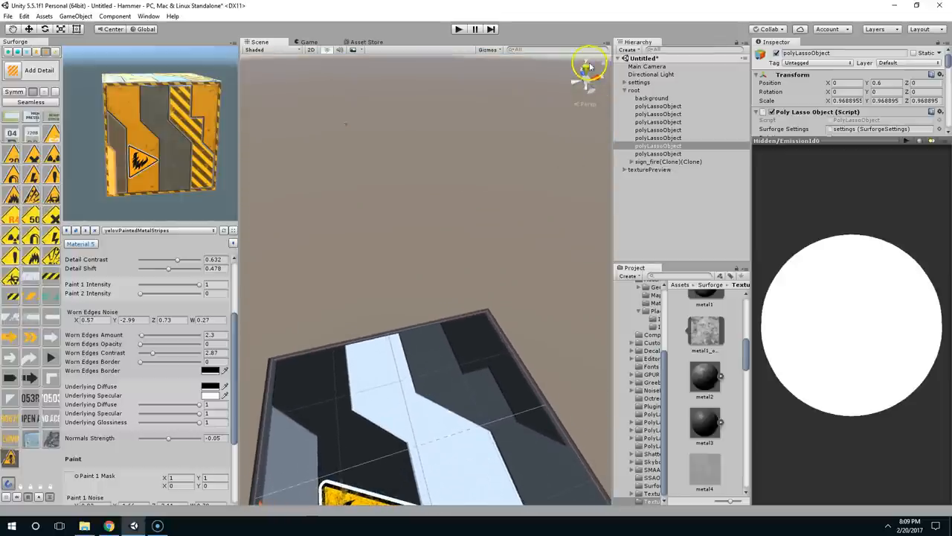
pyautogui.scroll(3)
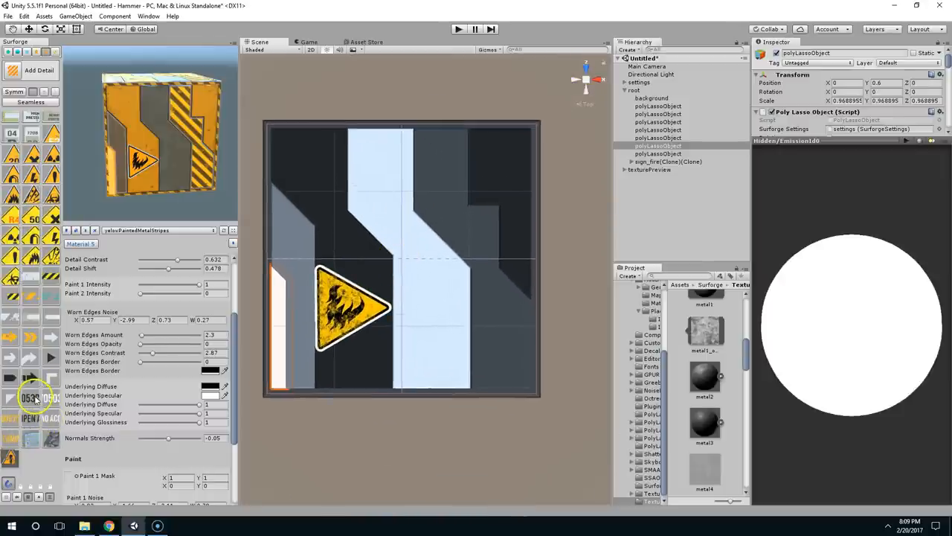
pyautogui.click(209, 335)
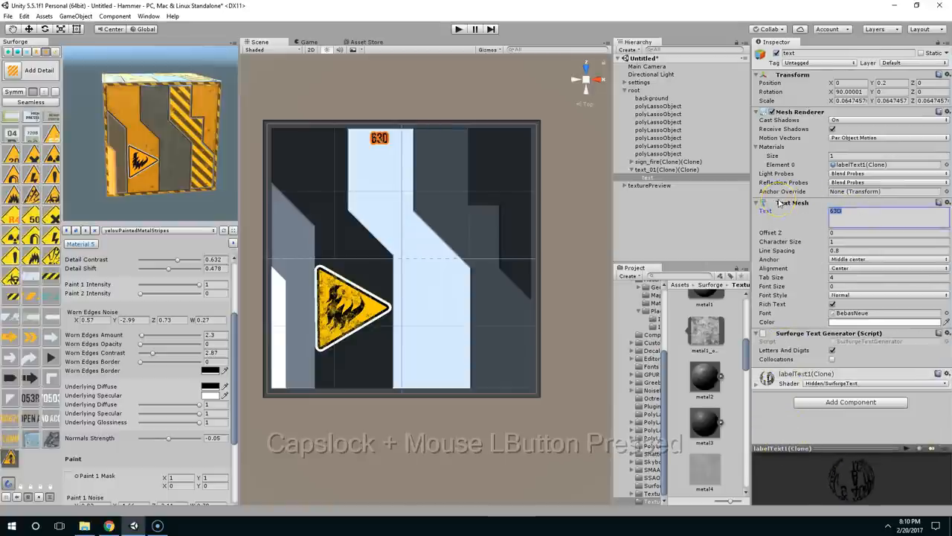
pyautogui.write('RA')
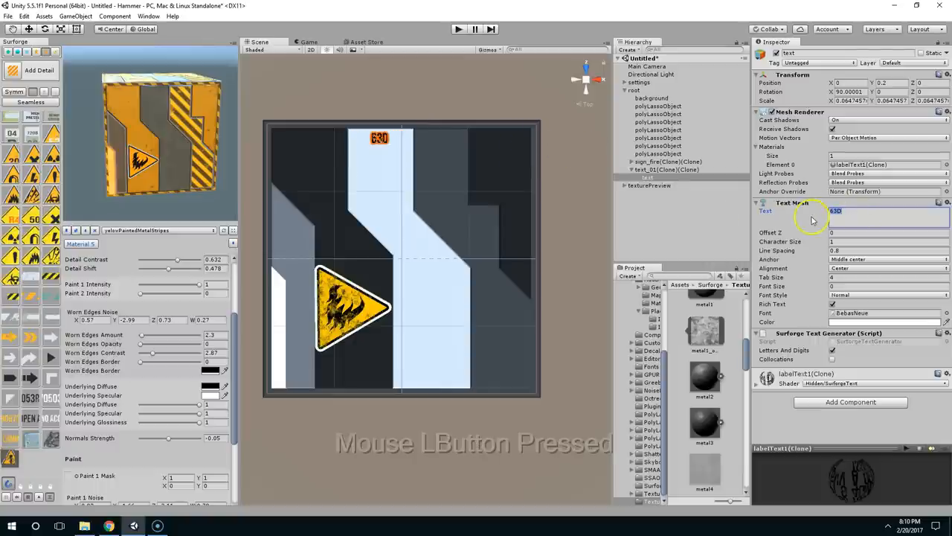
pyautogui.write('RADIOA')
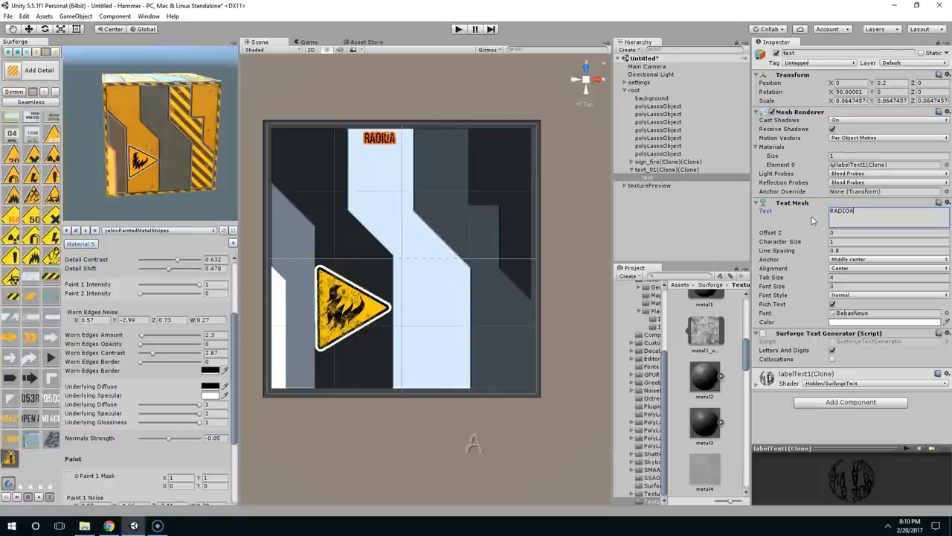
pyautogui.write('CTIVE')
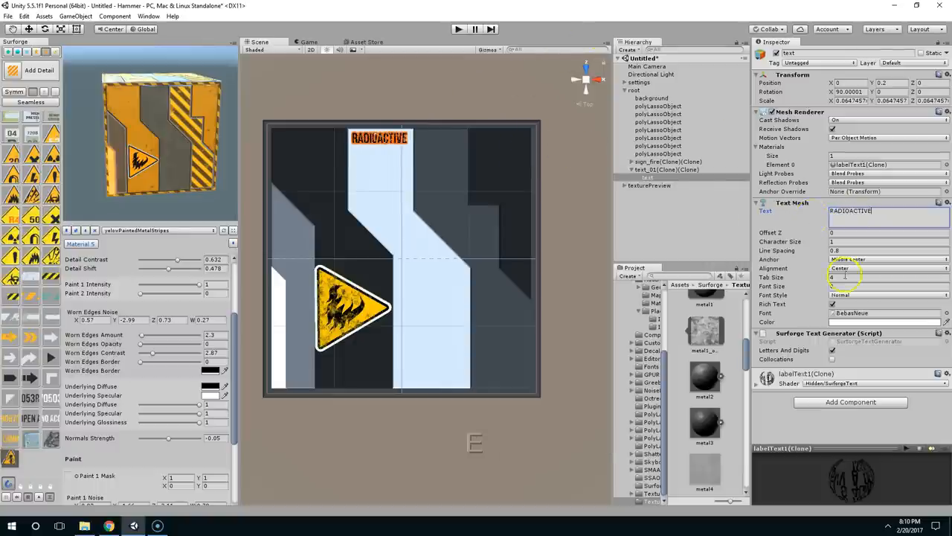
pyautogui.click(417, 108)
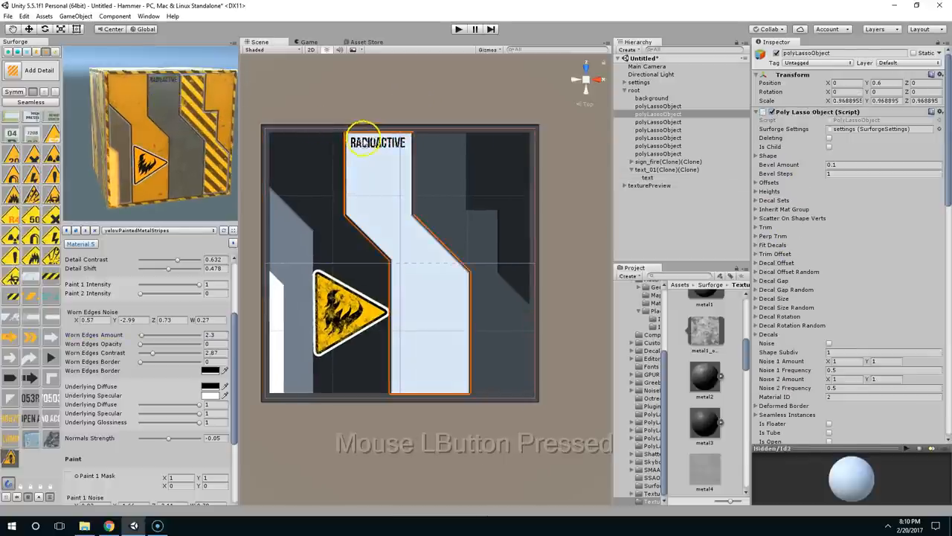
# Move the RADIOACTIVE label down the central strip and delete the fire warning sign
pyautogui.click(647, 177)
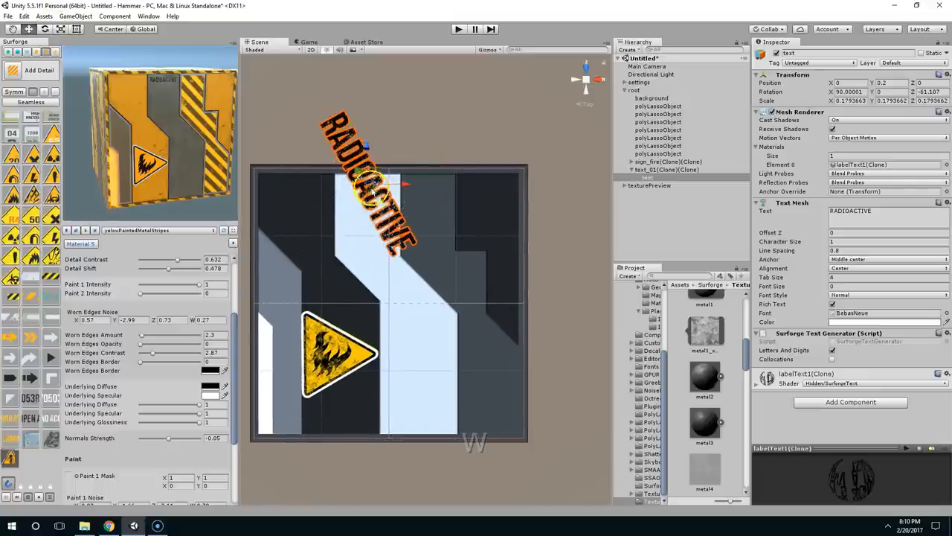
pyautogui.moveTo(380, 186); pyautogui.dragTo(401, 305)
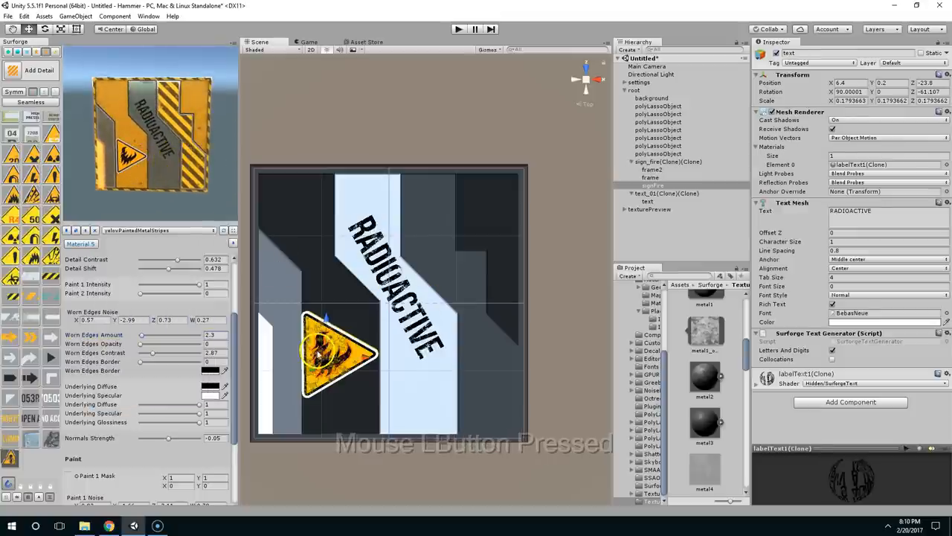
pyautogui.press('Delete')
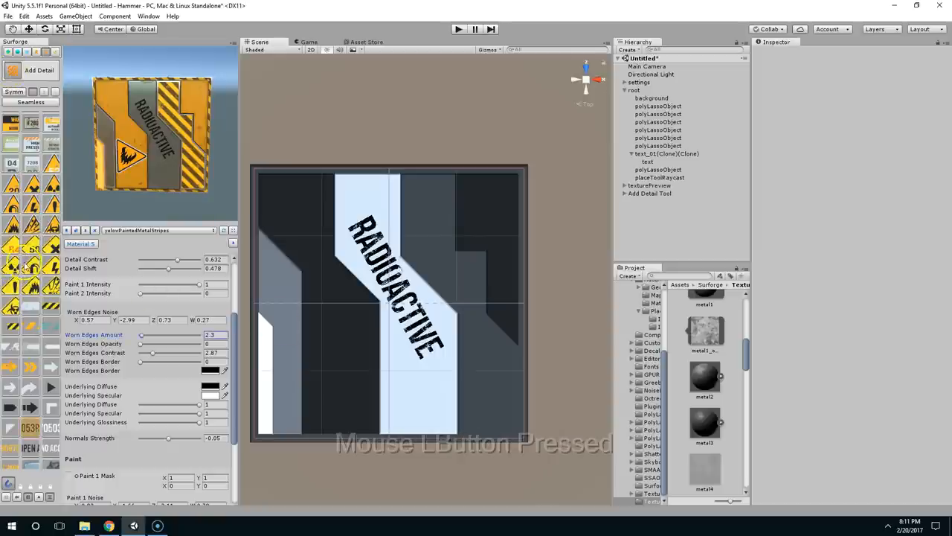
# Add the radiation rhomb sign at lower-left and orbit the preview crate to view it
pyautogui.click(342, 349)
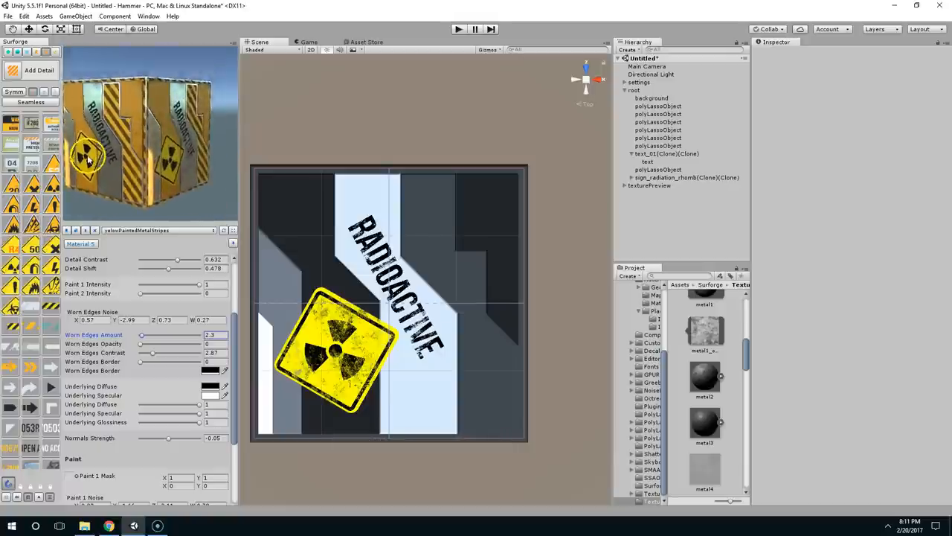
pyautogui.moveTo(85, 156); pyautogui.dragTo(167, 179)
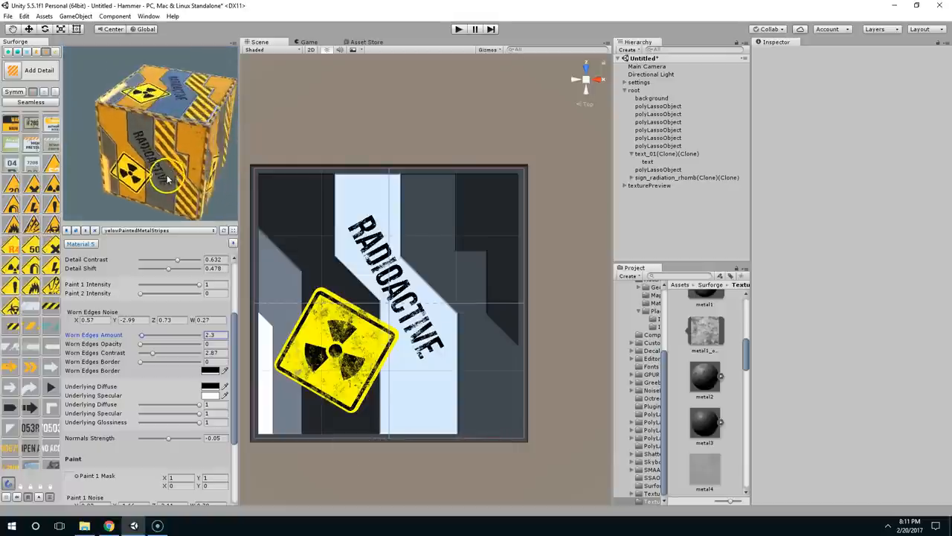
pyautogui.rightClick(175, 145)
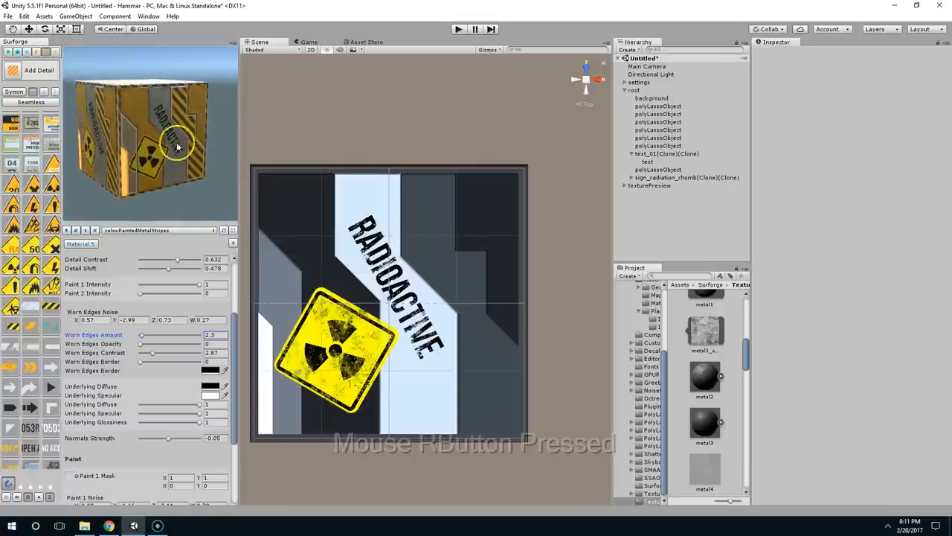